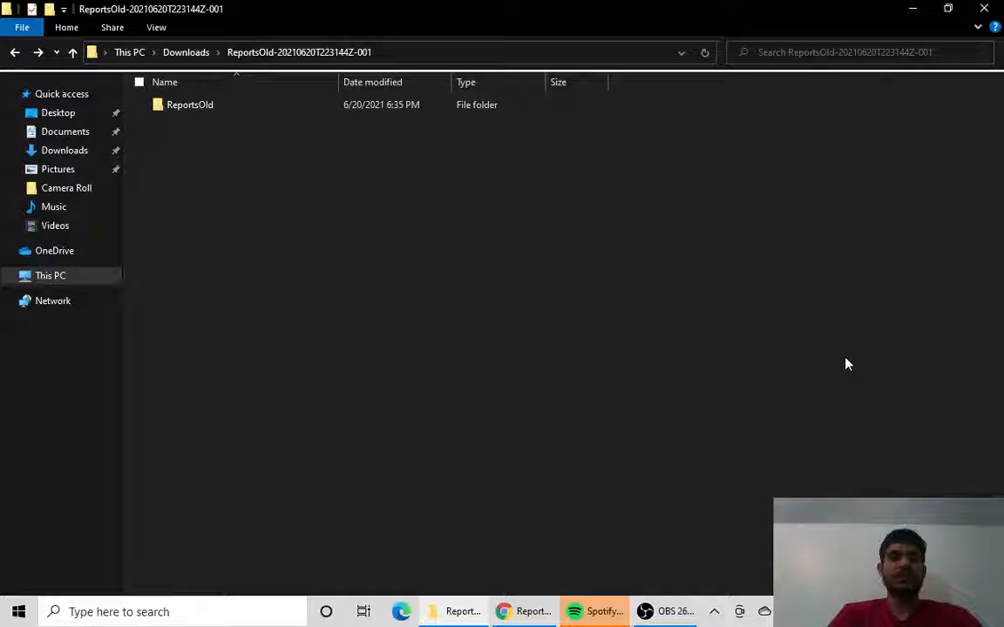
mouse_move(443, 159)
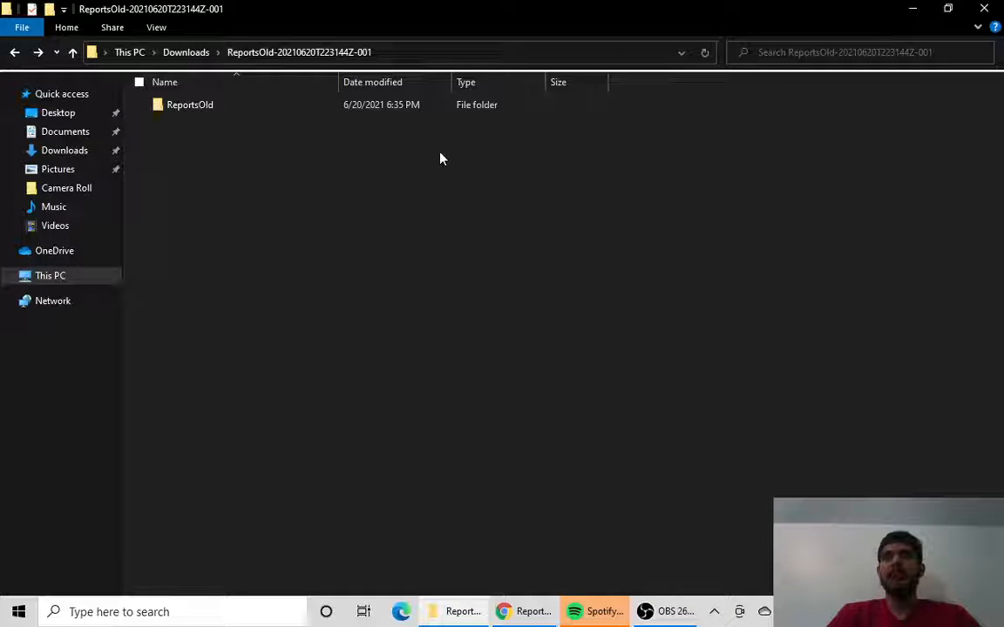
Browse ReportsOld's LearningCurves folder, then go back up and enter the Accuracies folder
double_click(189, 105)
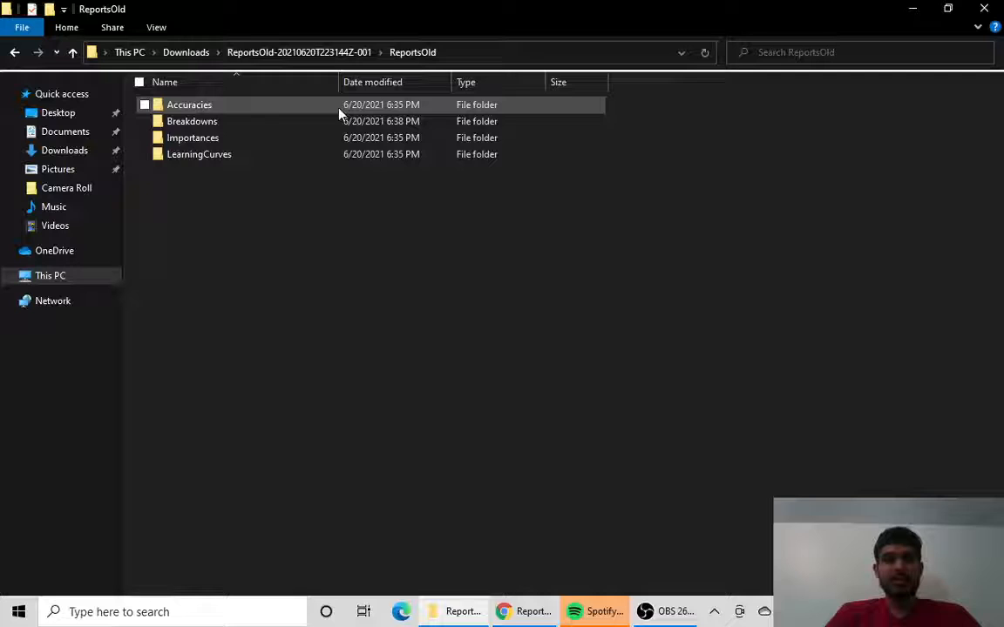
double_click(199, 154)
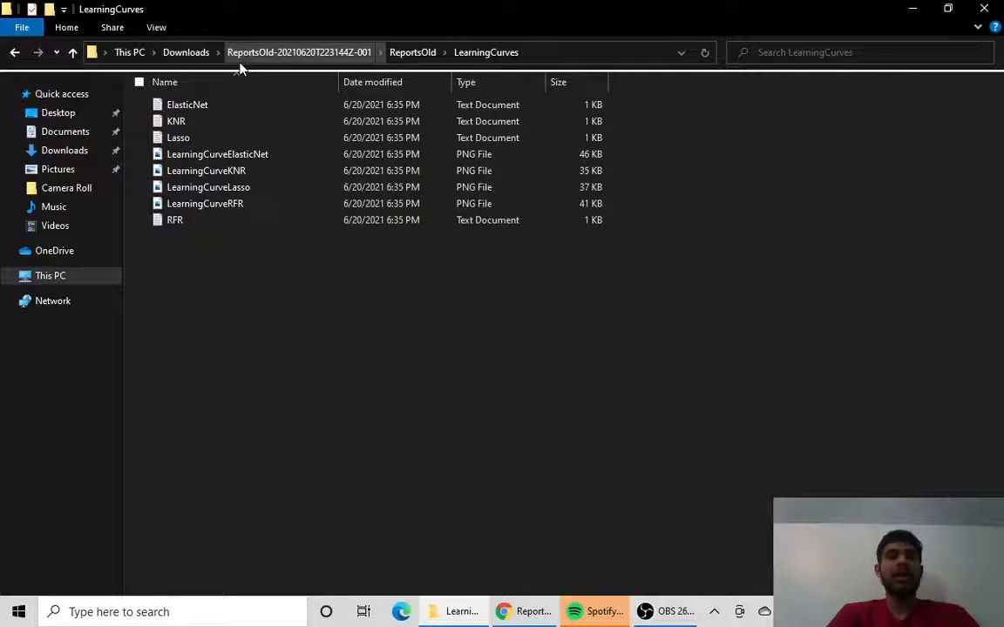
click(186, 104)
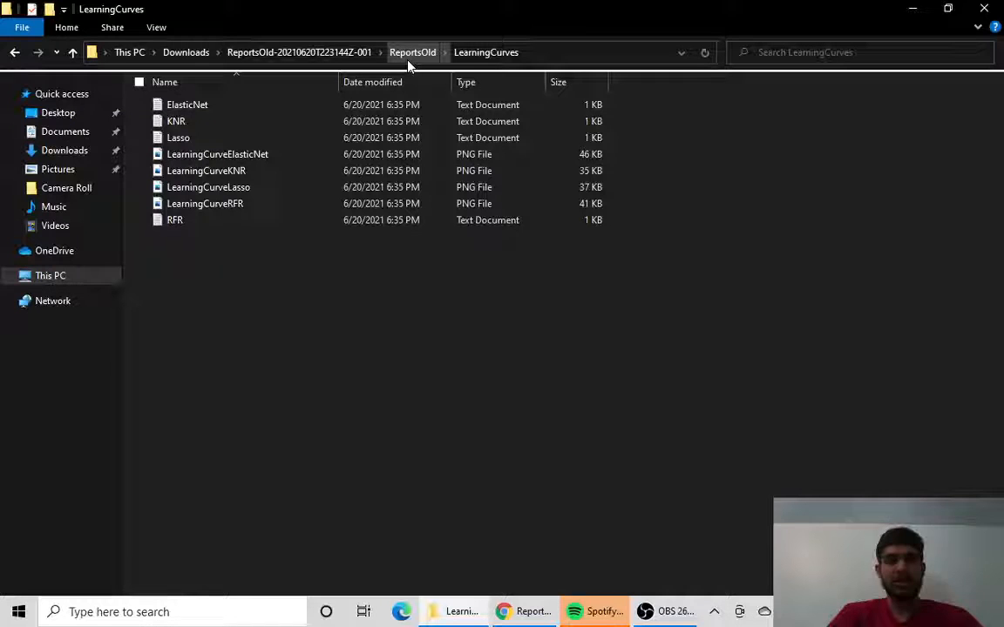
click(412, 52)
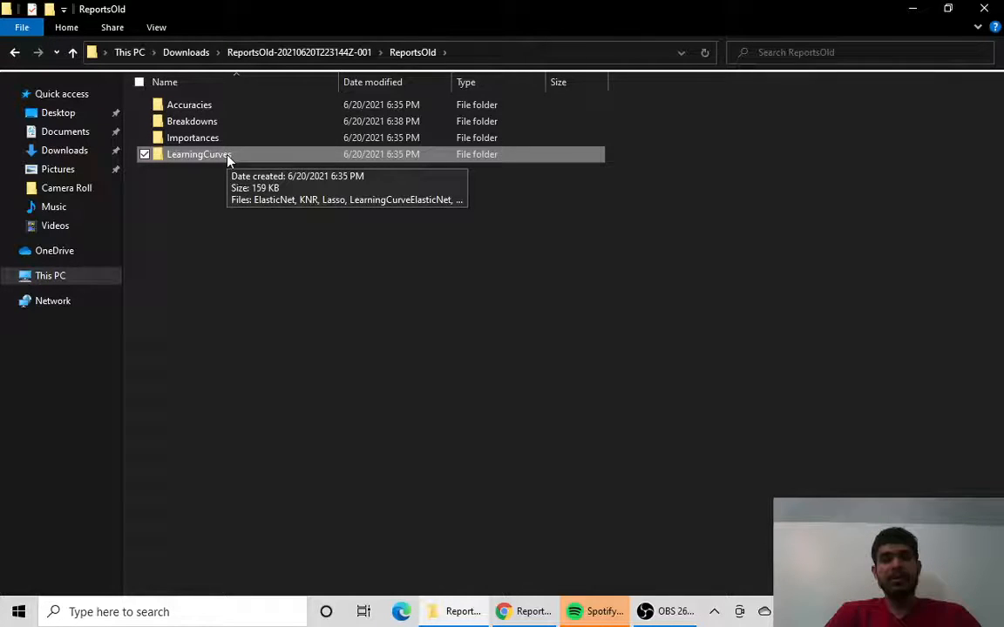
double_click(188, 104)
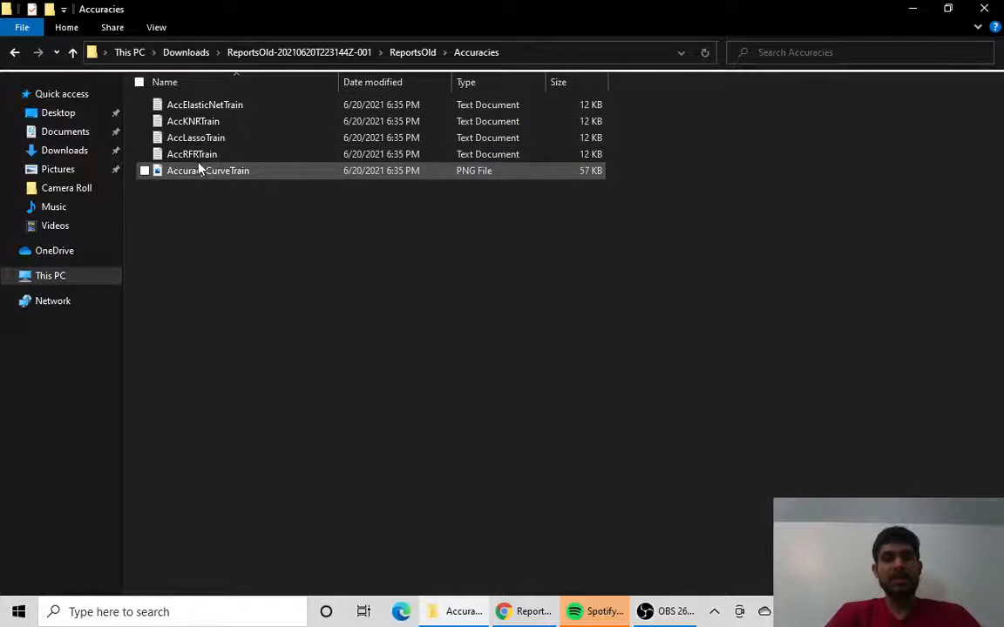
Open AccElasticNetTrain in Notepad and scroll right to see the wider metric columns
double_click(204, 105)
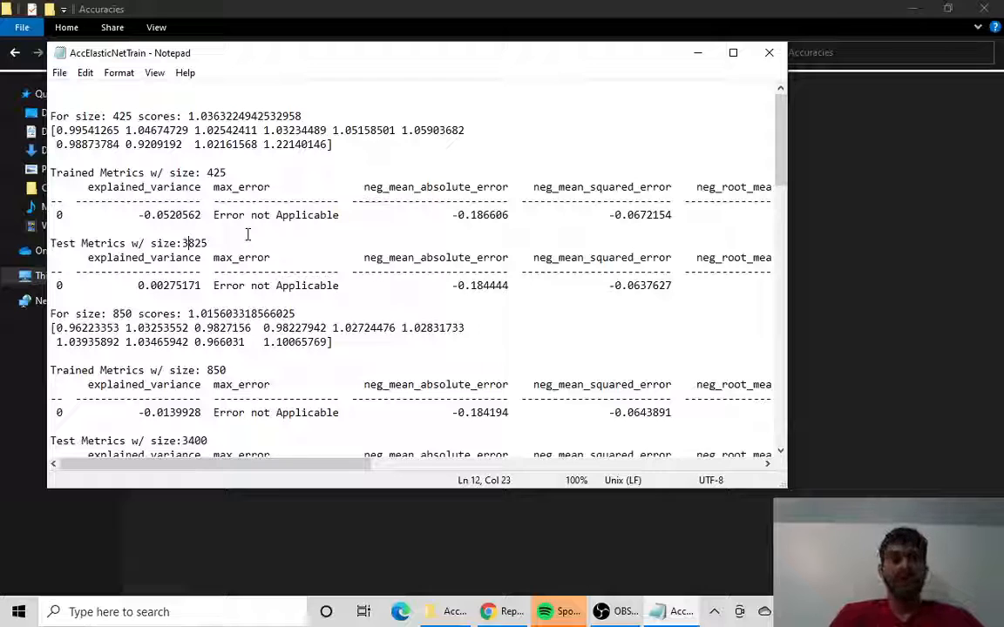
mouse_move(178, 207)
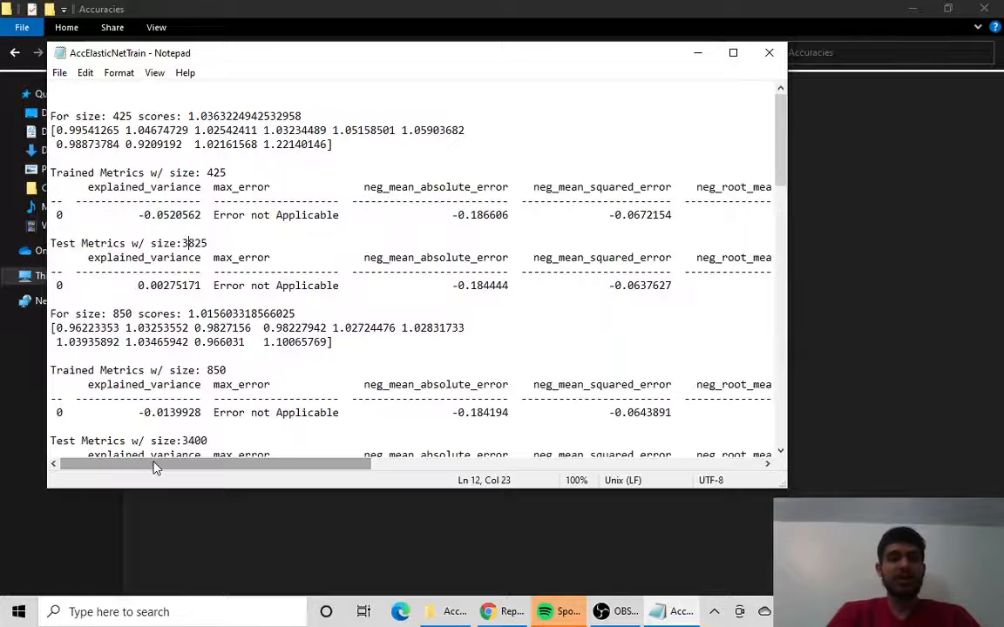
drag(157, 464, 196, 465)
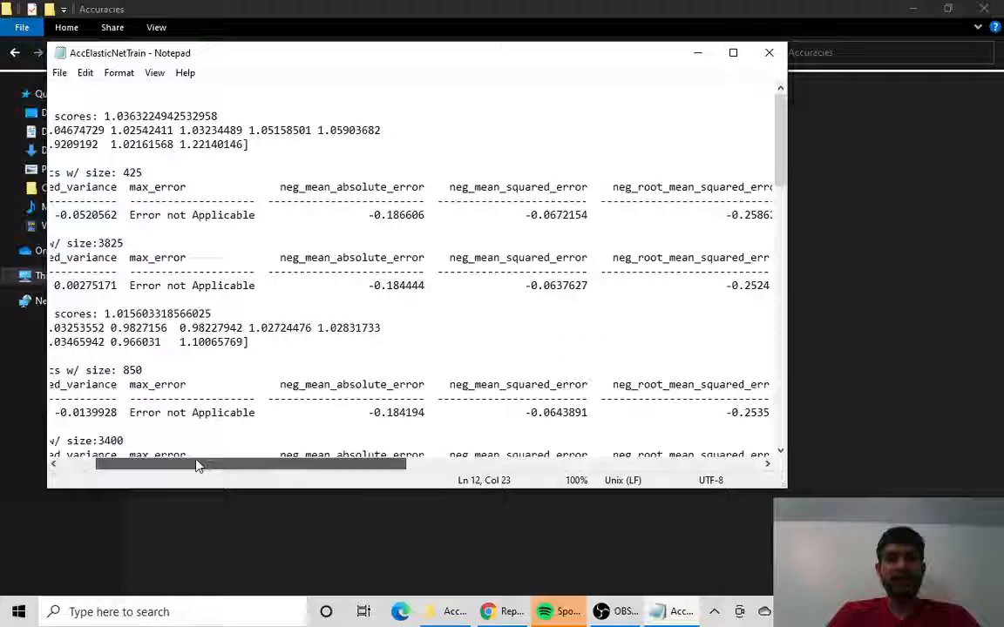
drag(196, 464, 261, 471)
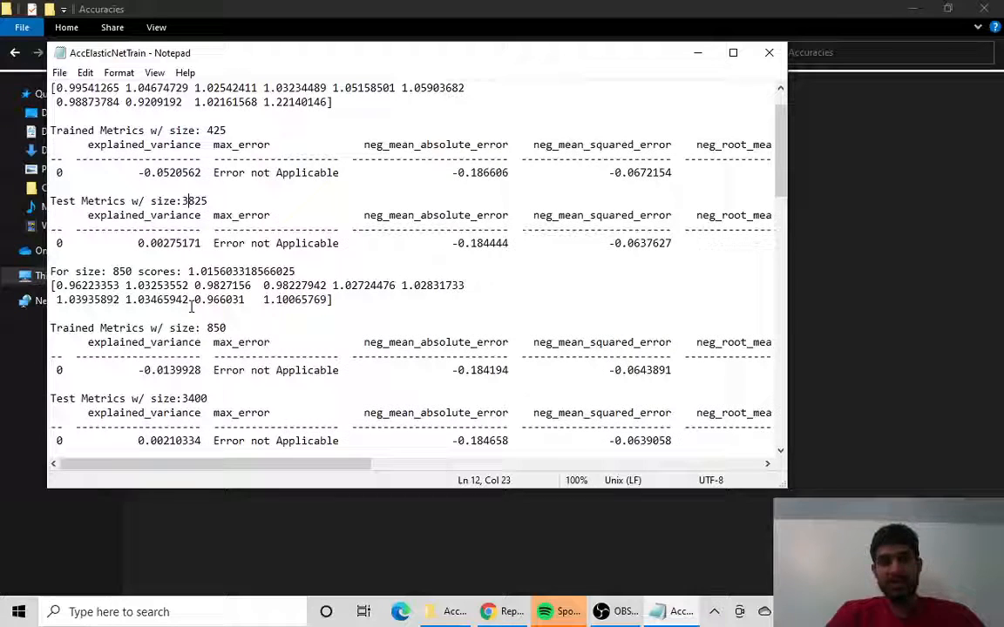
scroll(down, 3)
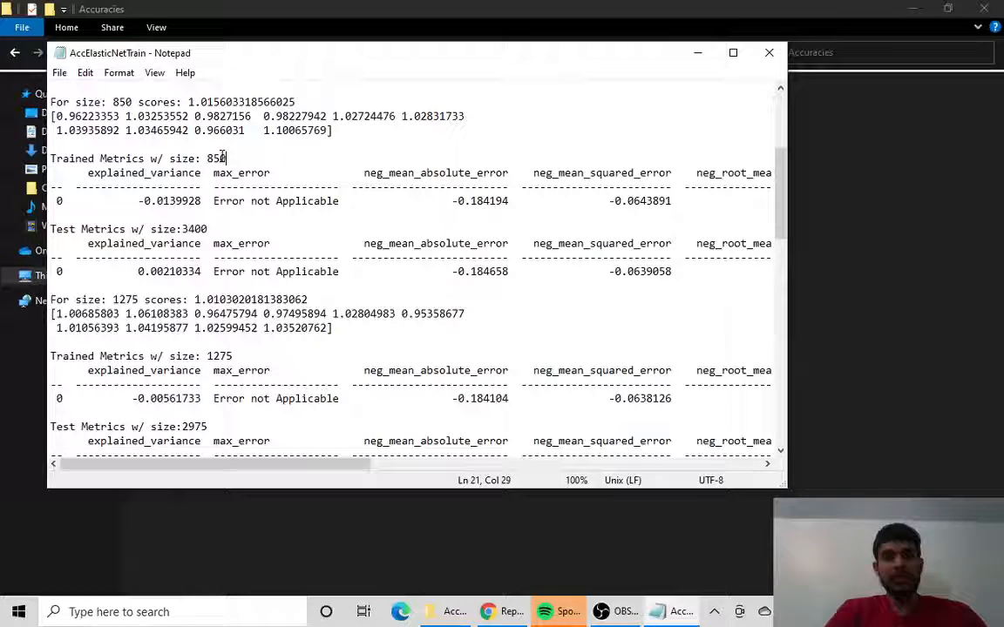
double_click(216, 157)
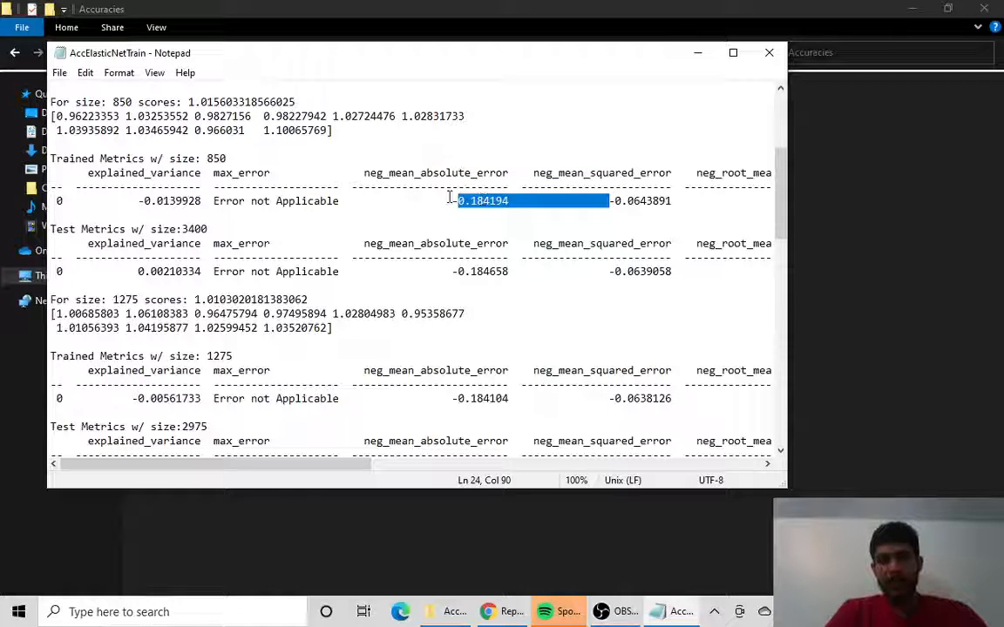
click(640, 219)
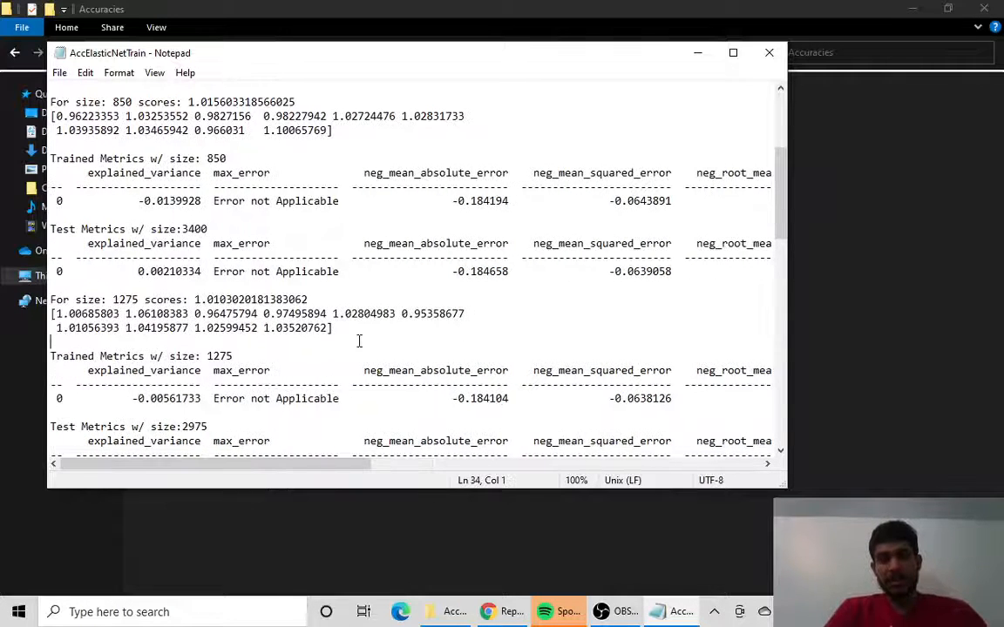
scroll(down, 3)
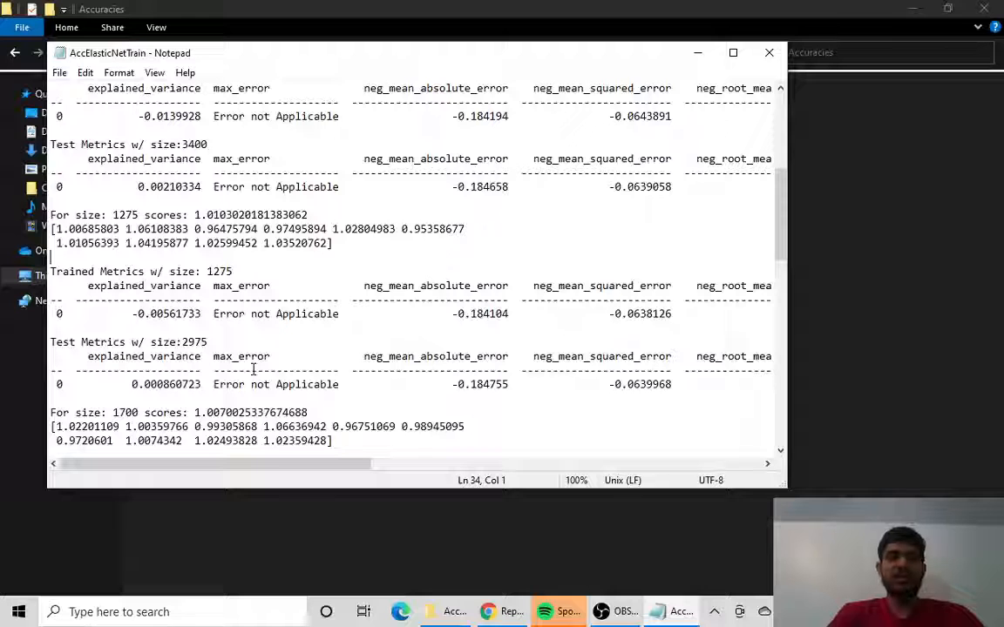
mouse_move(407, 285)
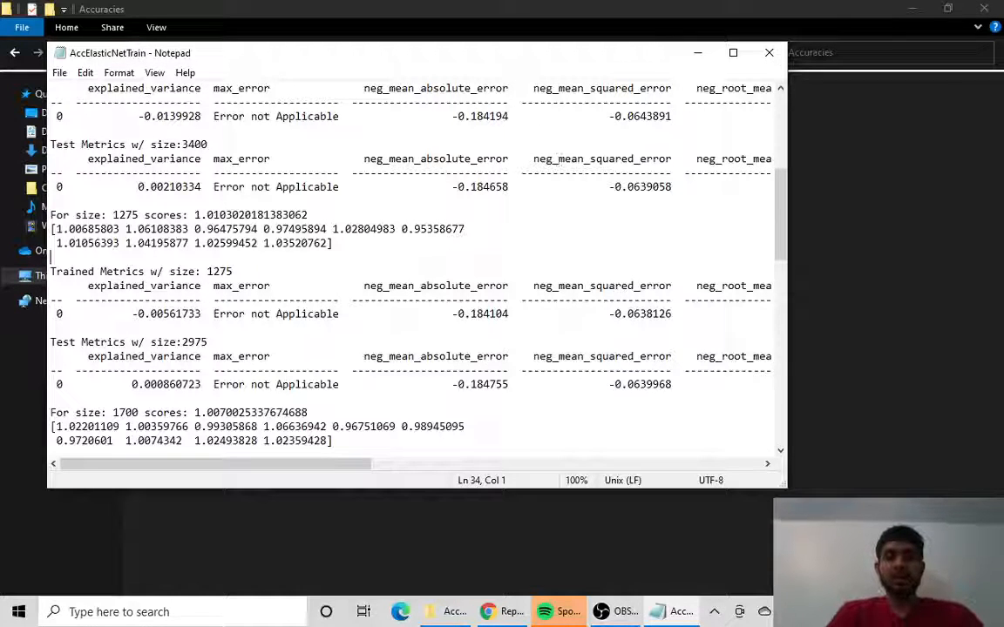
Open the AccKNRTrain report from the Accuracies folder in Notepad
click(769, 52)
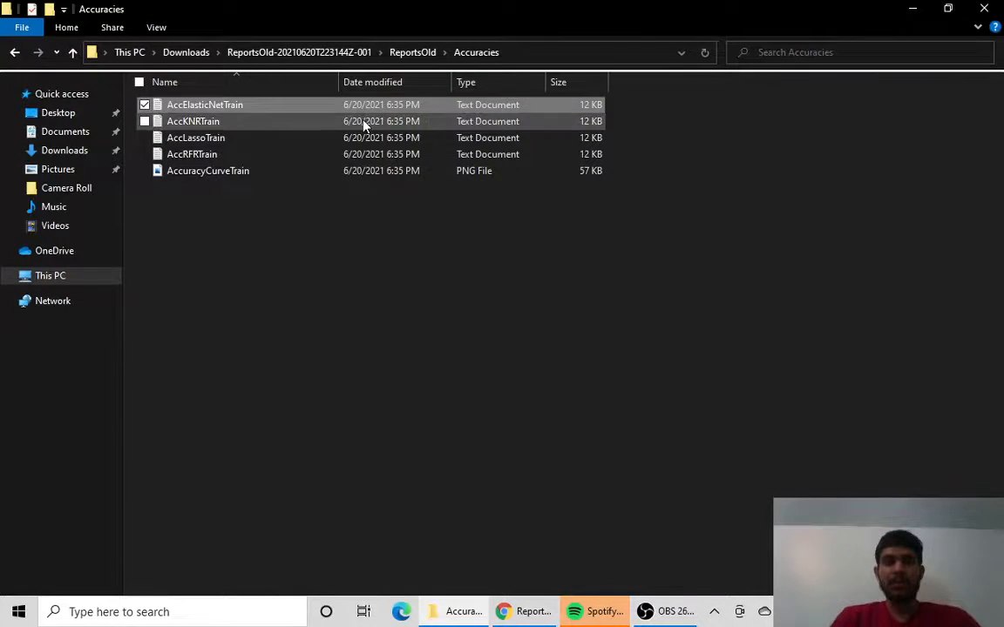
double_click(193, 121)
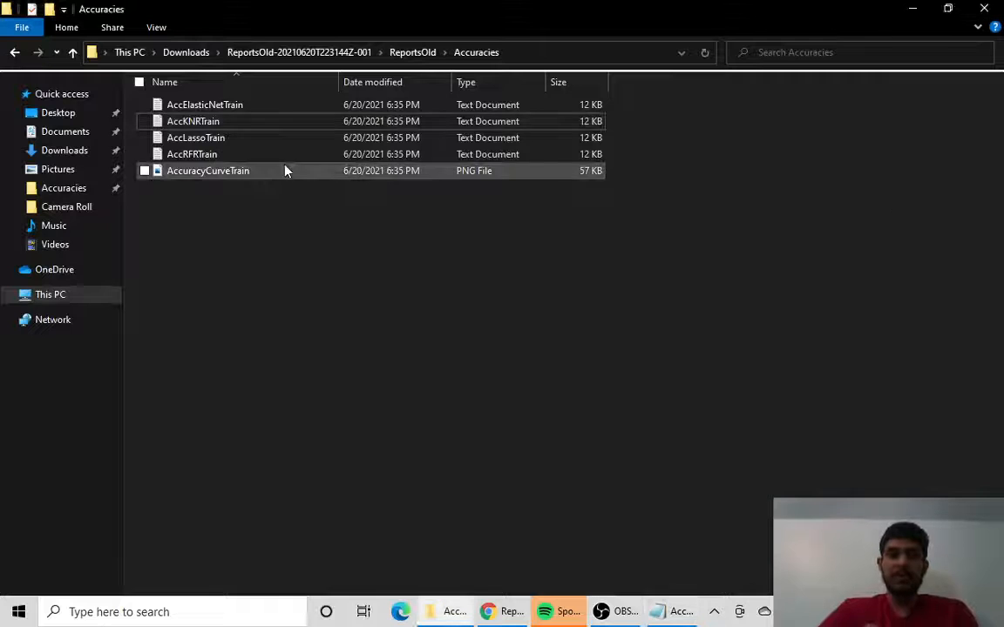
double_click(204, 105)
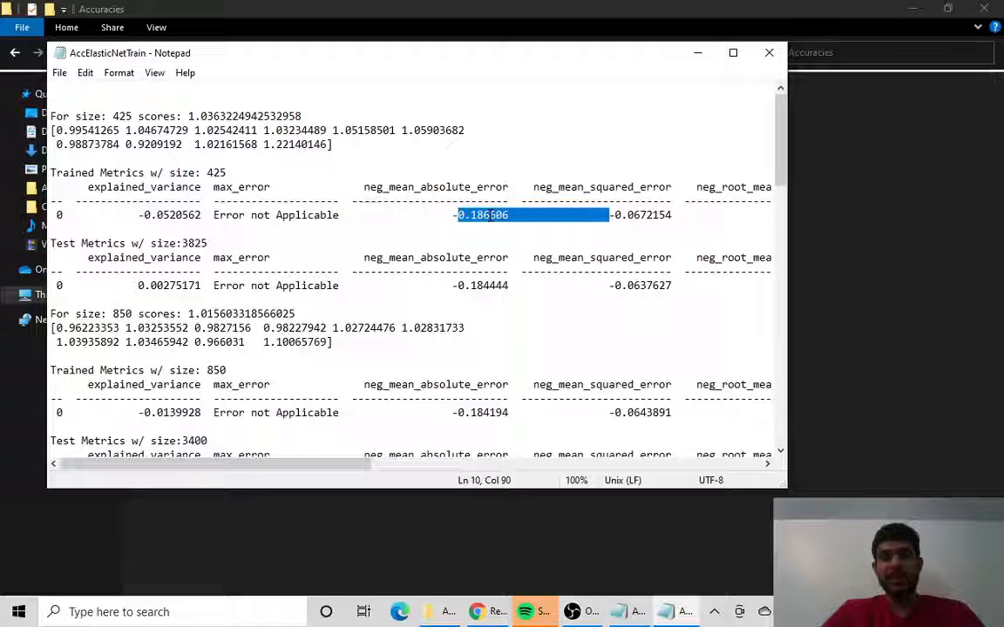
Mark the size 425 absolute error value, then bring the ElasticNet report back up
click(488, 215)
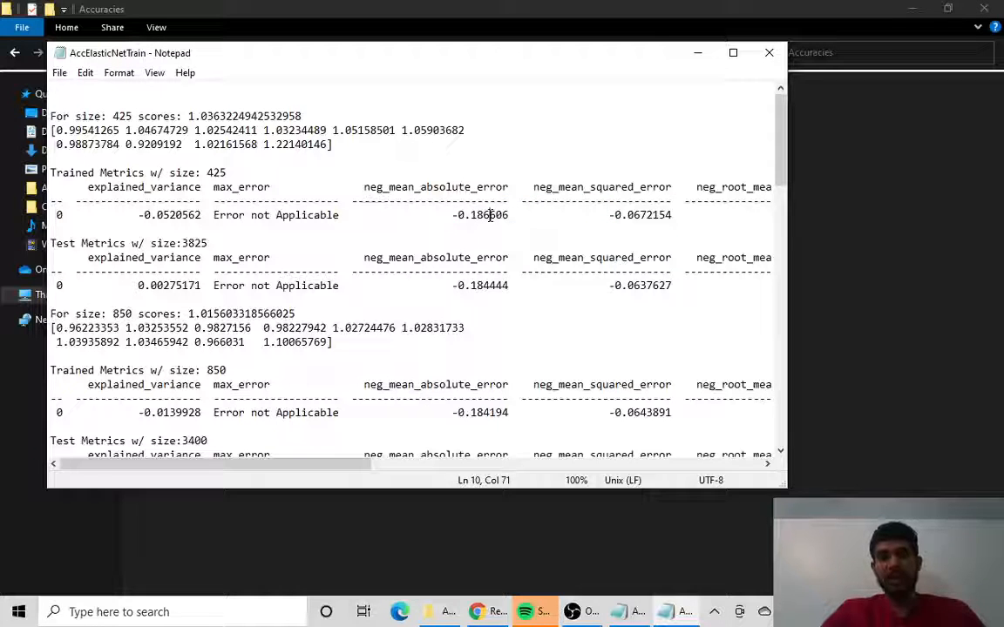
mouse_move(638, 596)
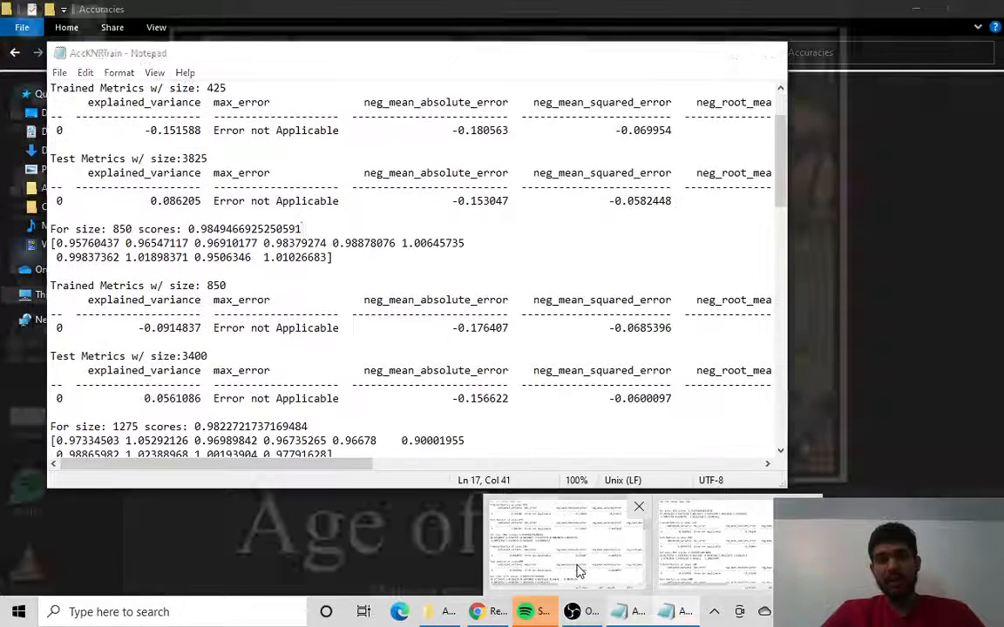
click(575, 549)
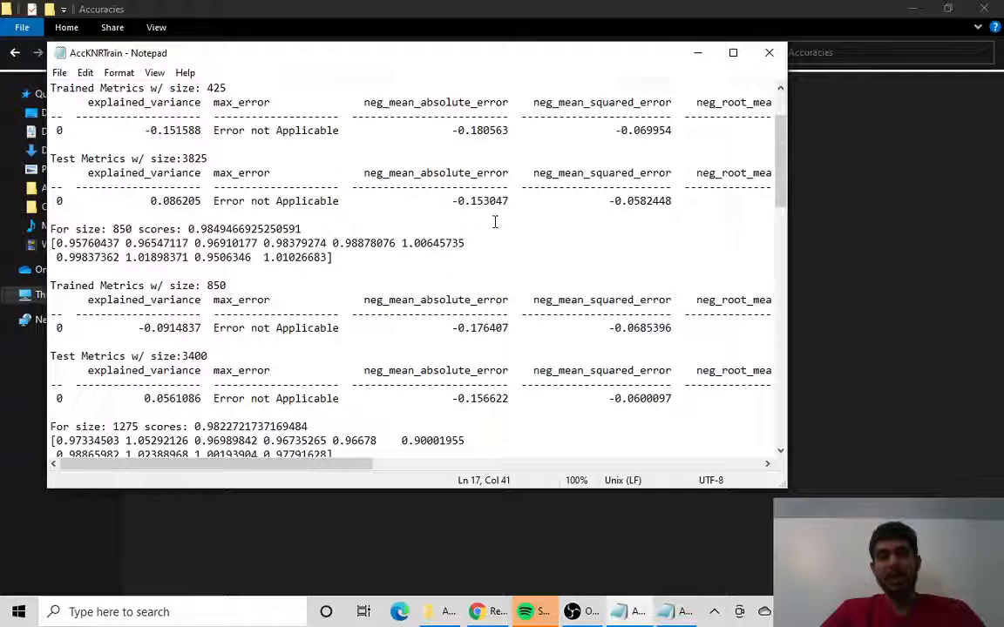
click(769, 54)
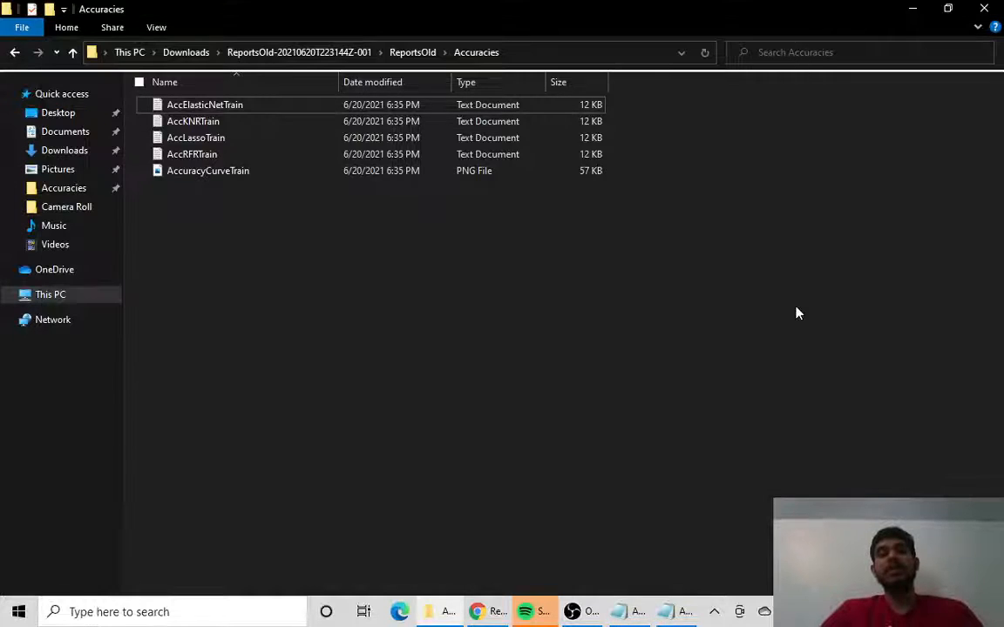
double_click(204, 105)
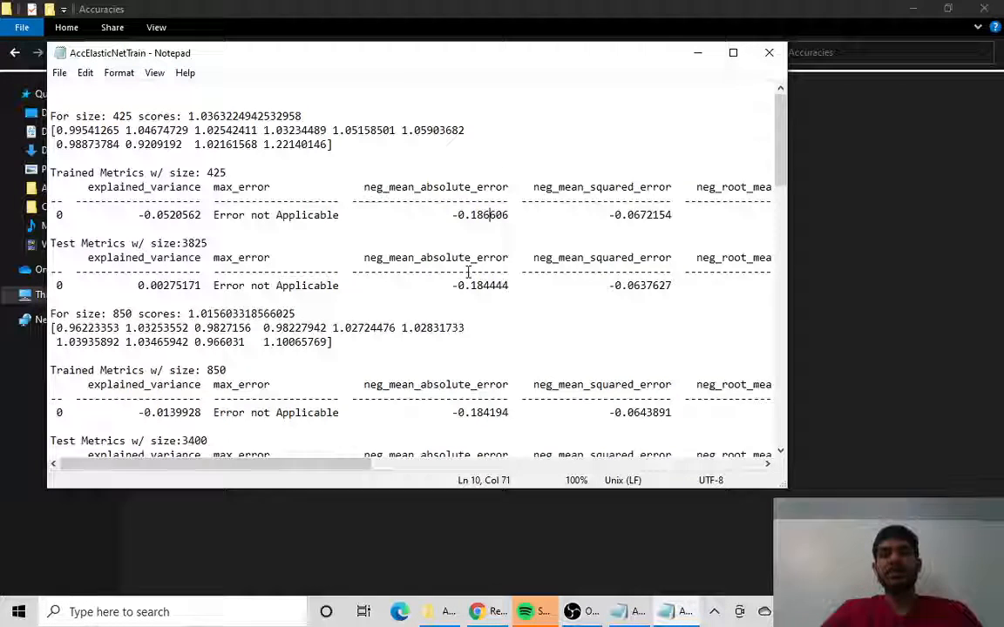
Scroll down through the ElasticNet report, then bring OBS Studio to the front
scroll(down, 3)
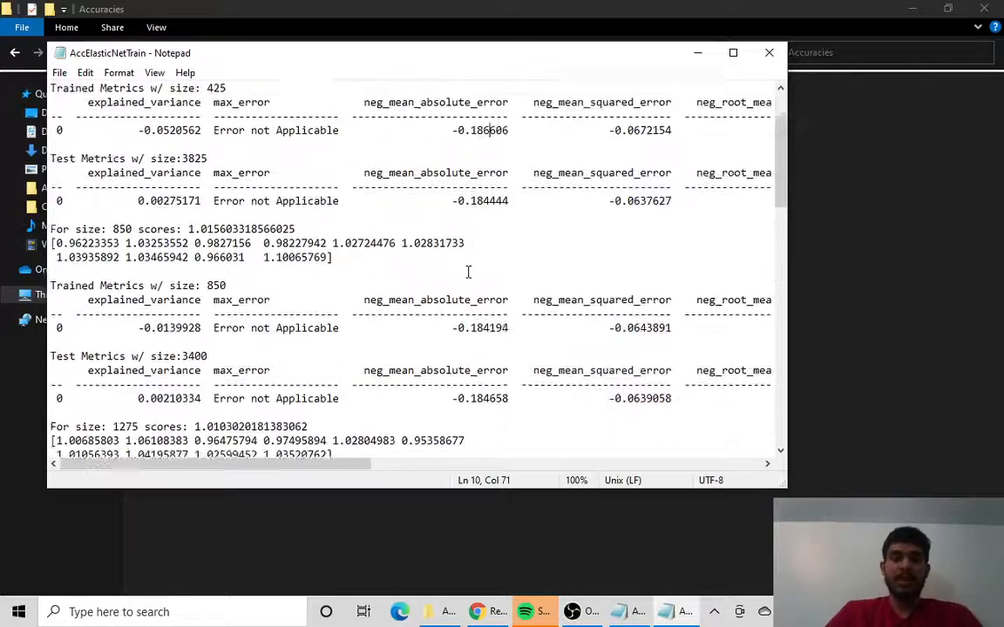
scroll(down, 3)
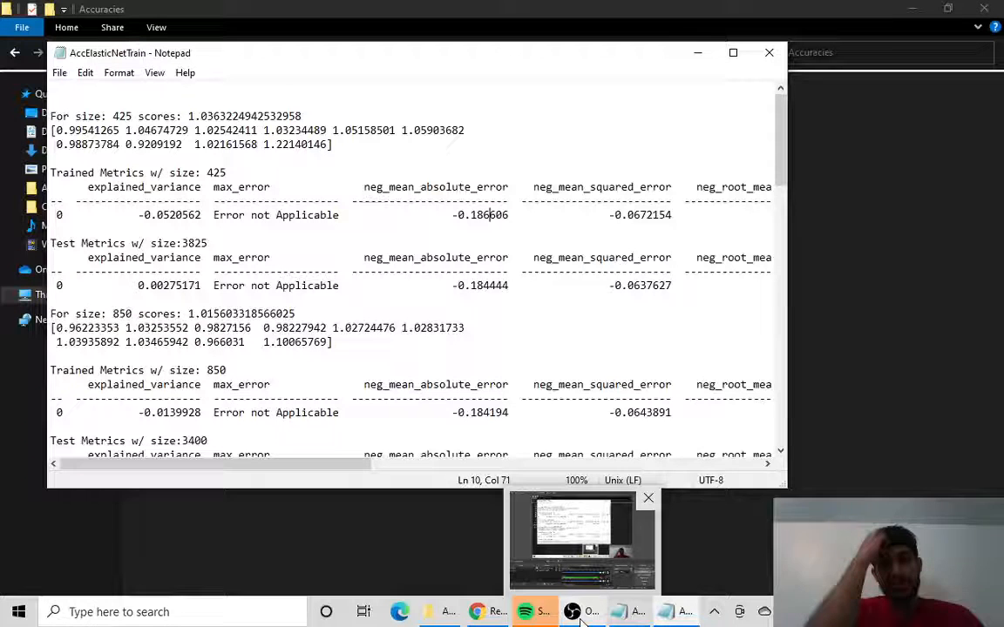
click(583, 612)
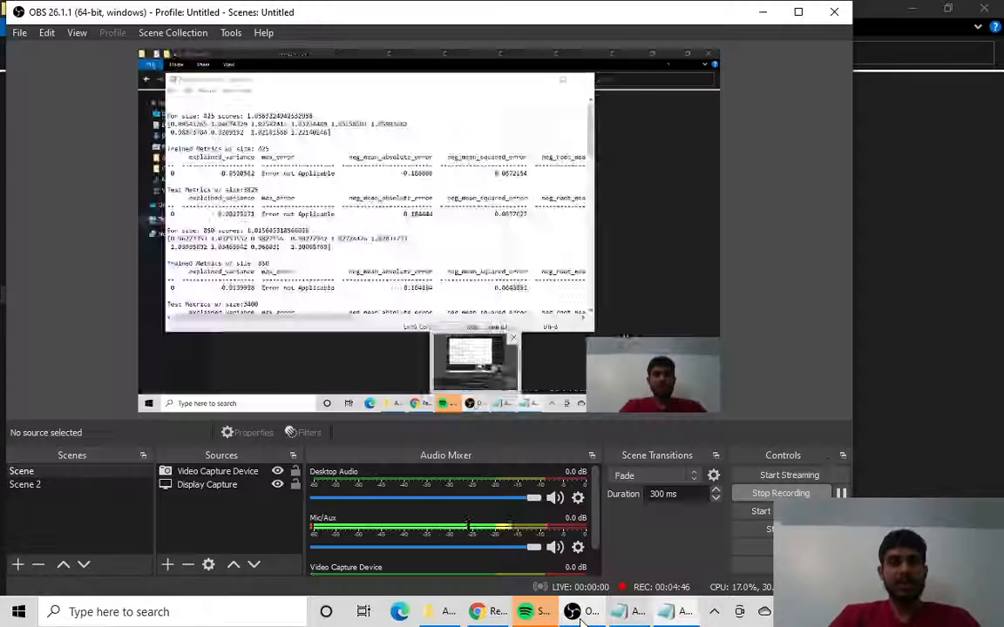